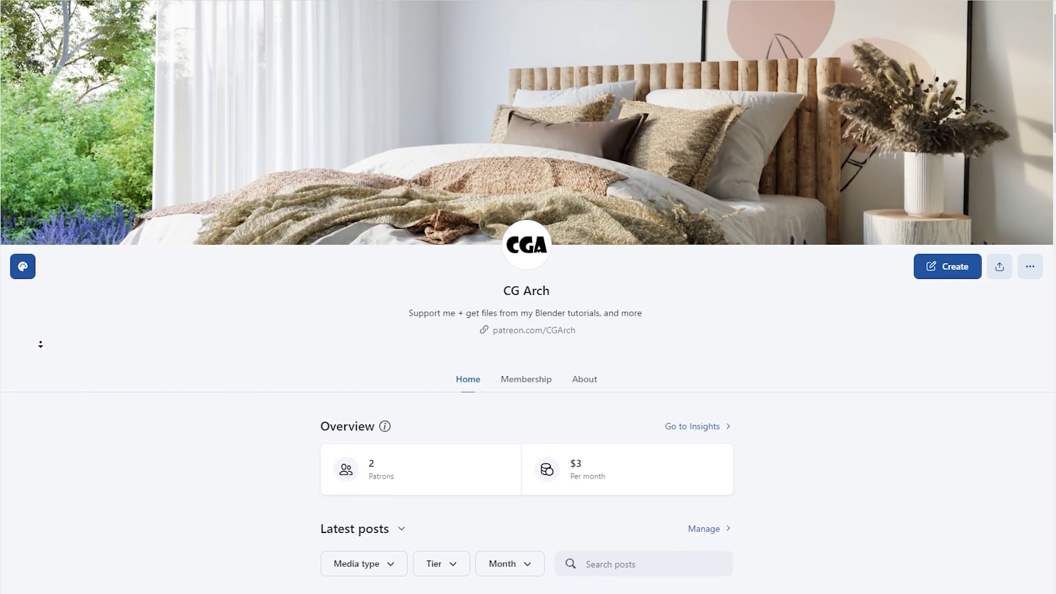
Step: Scroll the CG Arch Patreon page down to Latest posts and the pinned Bedroom Interior Design post
scroll(down, 3)
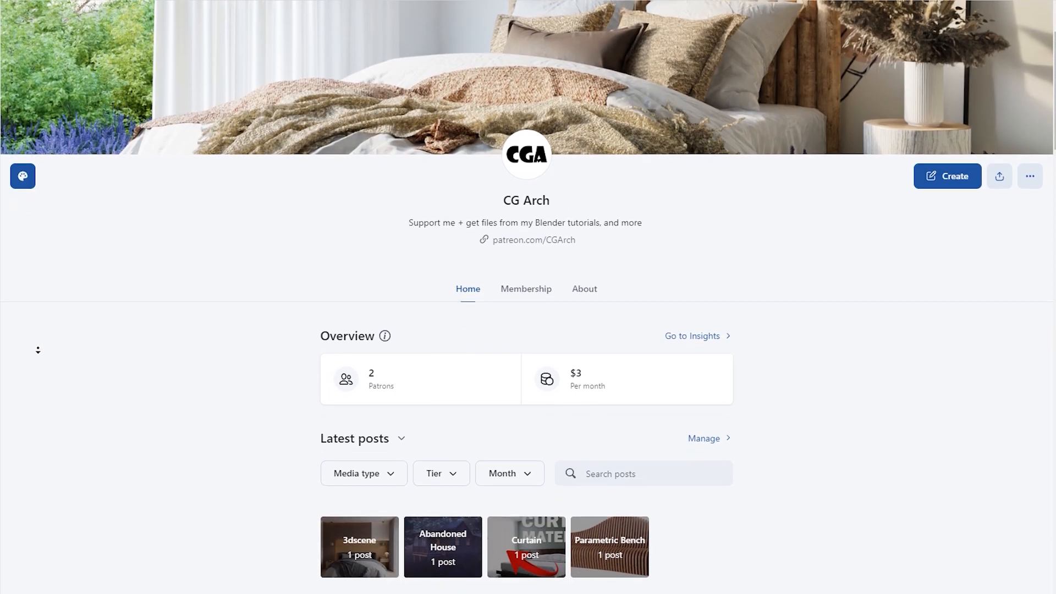
scroll(down, 3)
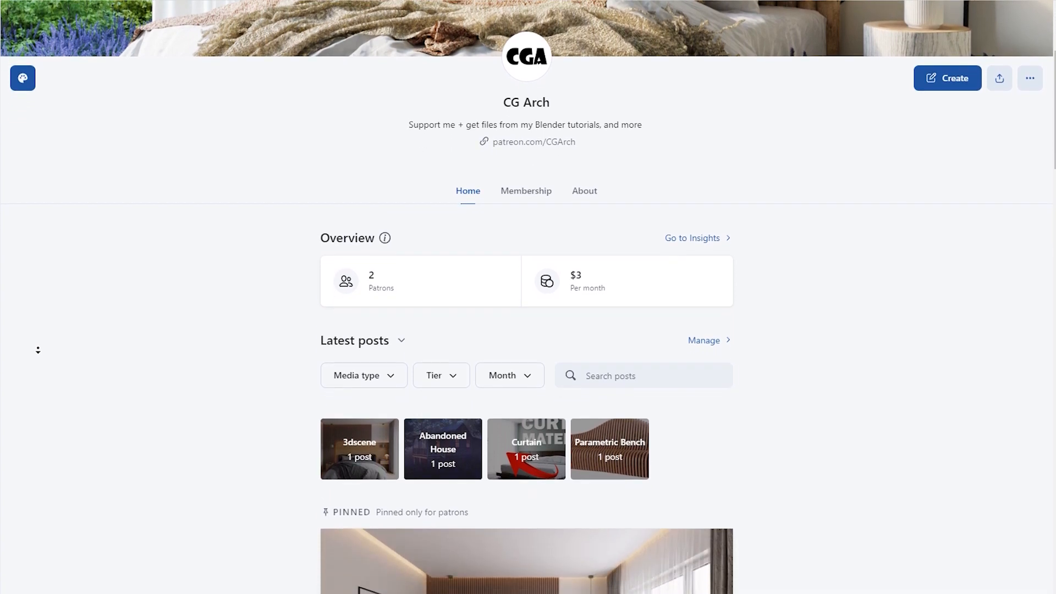
scroll(down, 3)
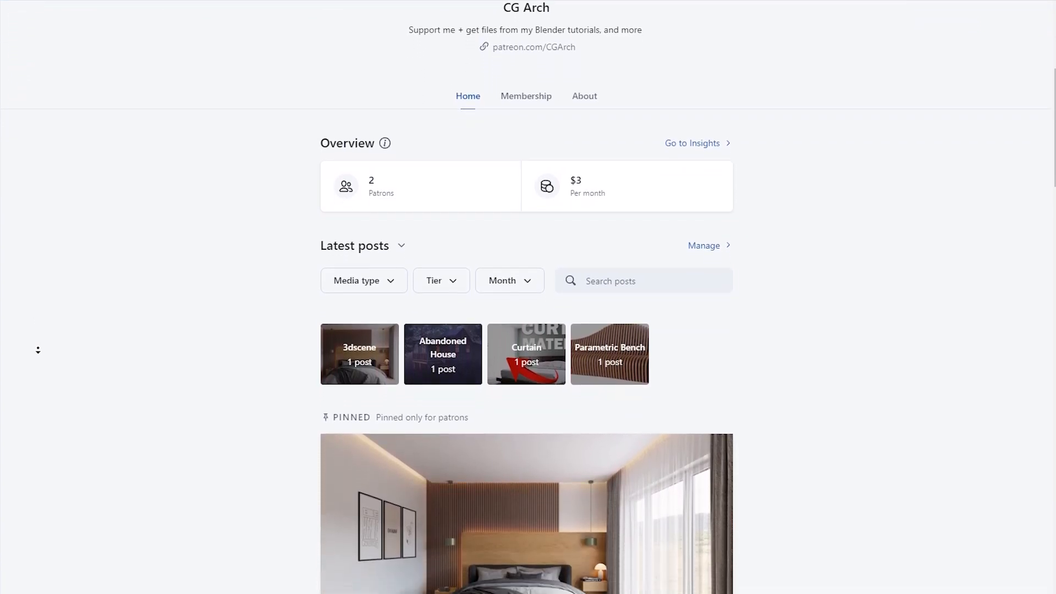
scroll(down, 3)
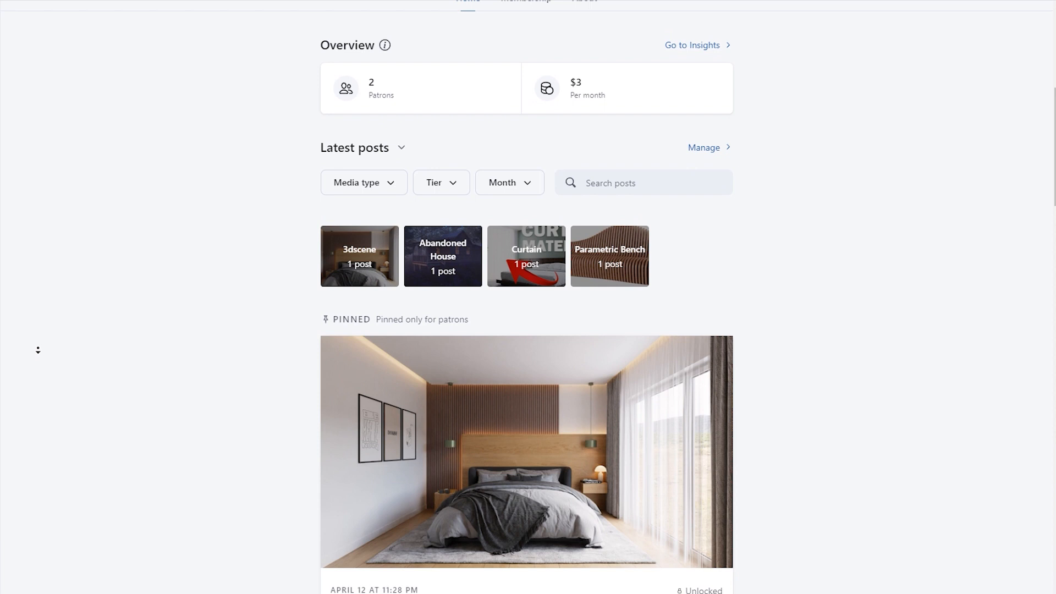
scroll(down, 3)
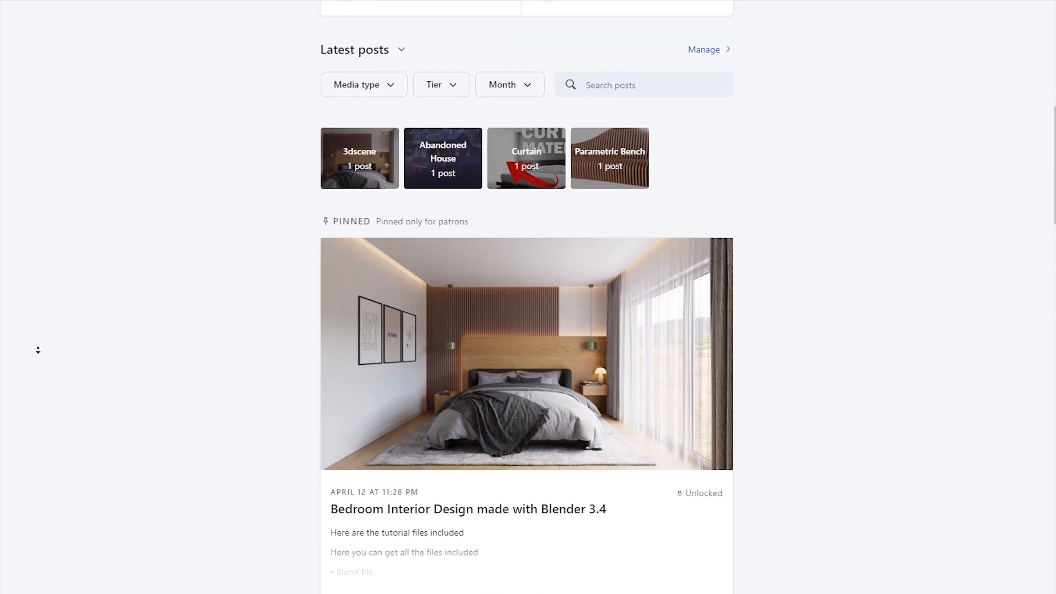
scroll(down, 3)
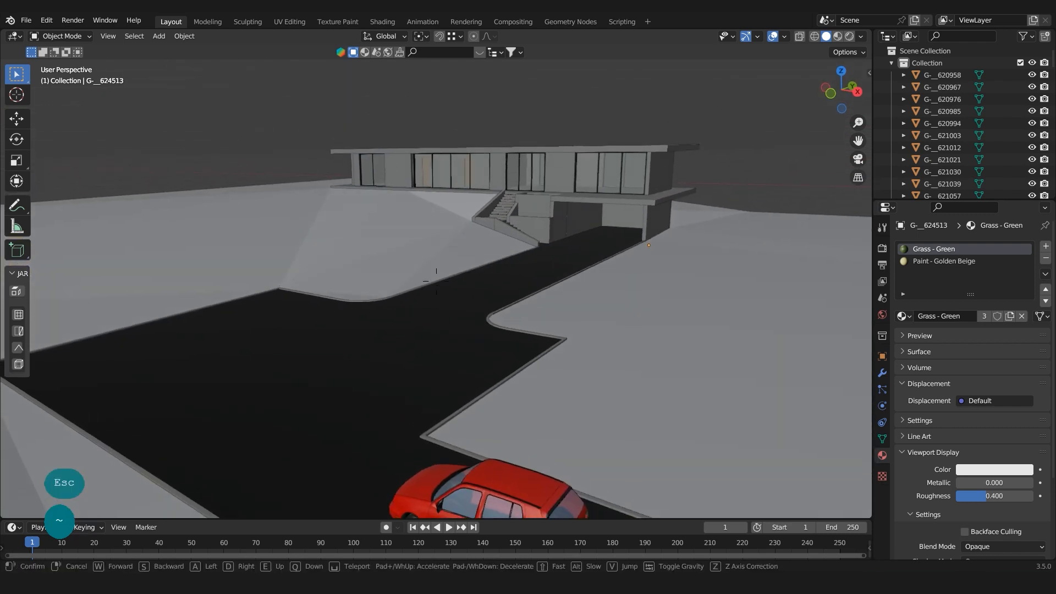
key(w)
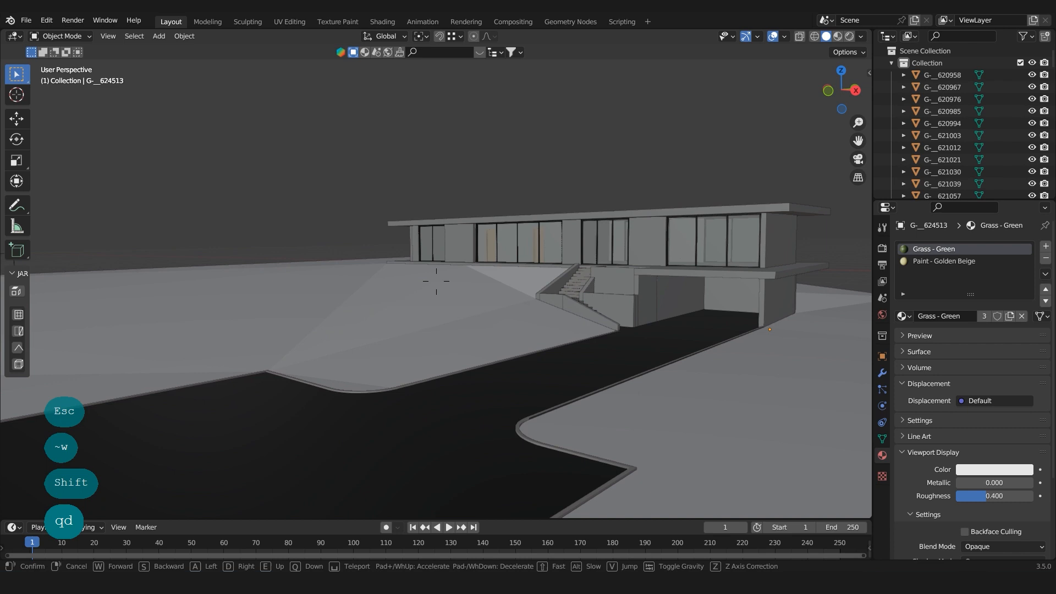
key(e)
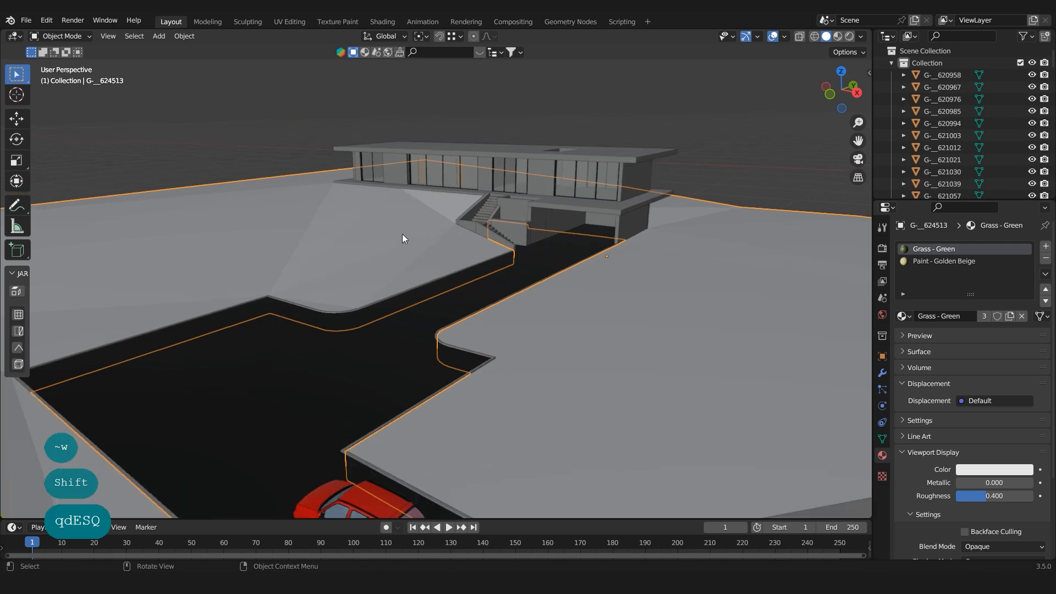
key(Tab)
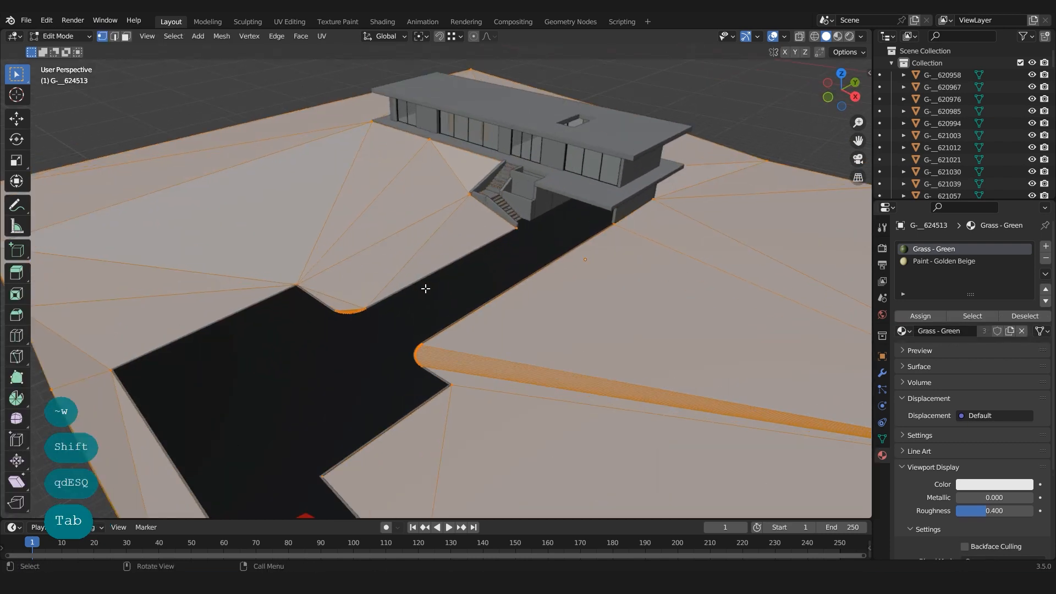
drag(425, 288, 483, 309)
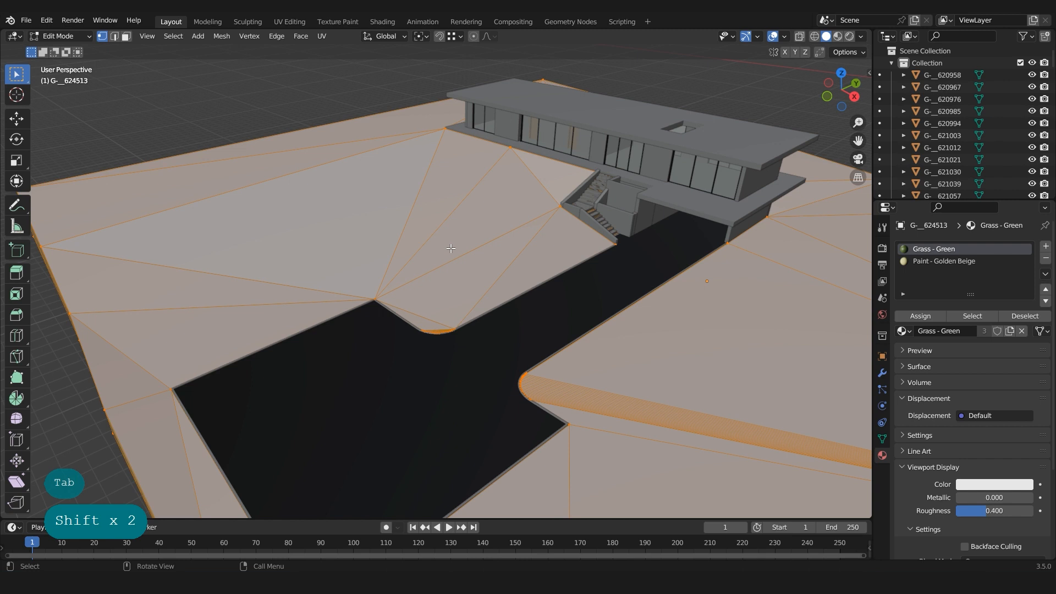
key(Ctrl+R)
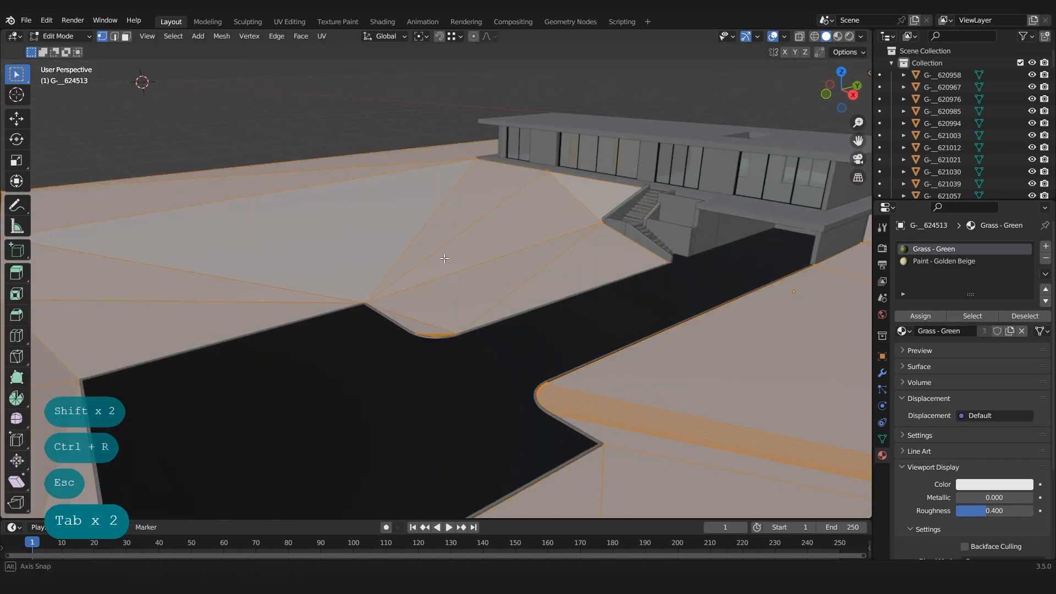
key(Tab)
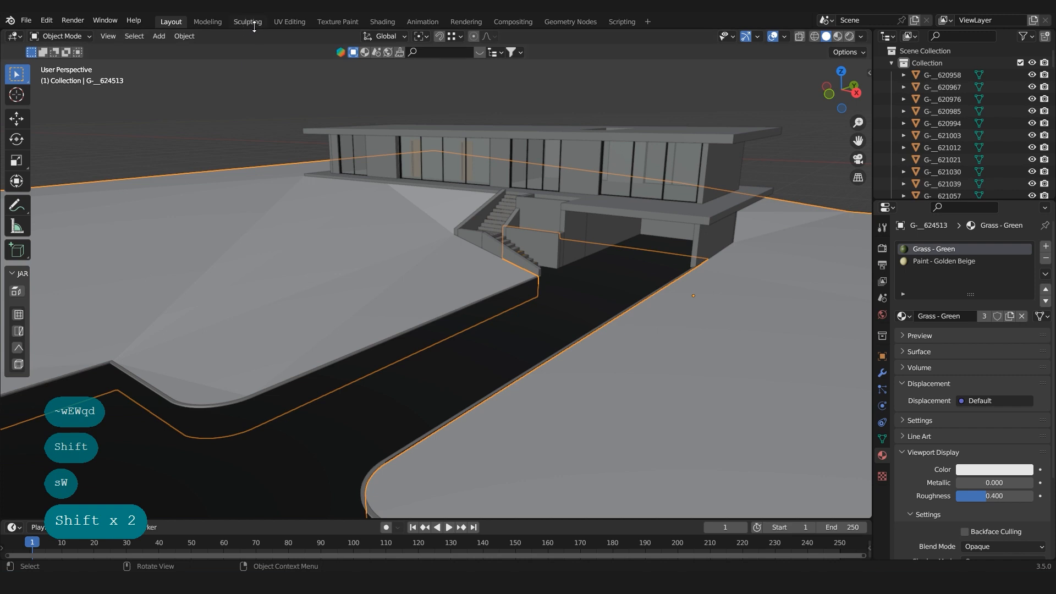
Step: Enter the Sculpting workspace on the house terrain and enable Dyntopo with smooth shading
click(248, 21)
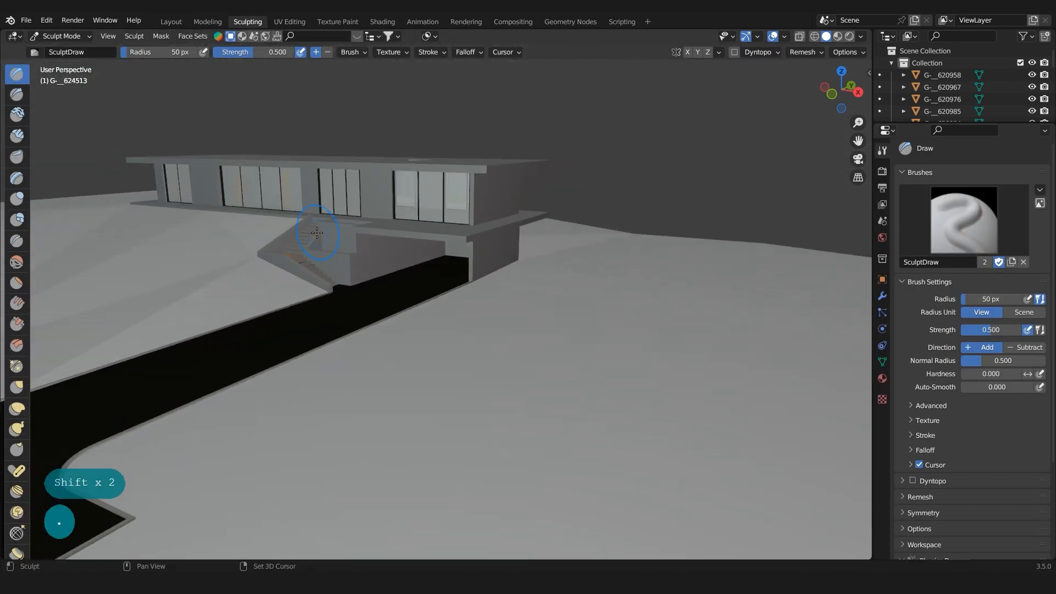
drag(317, 232, 515, 286)
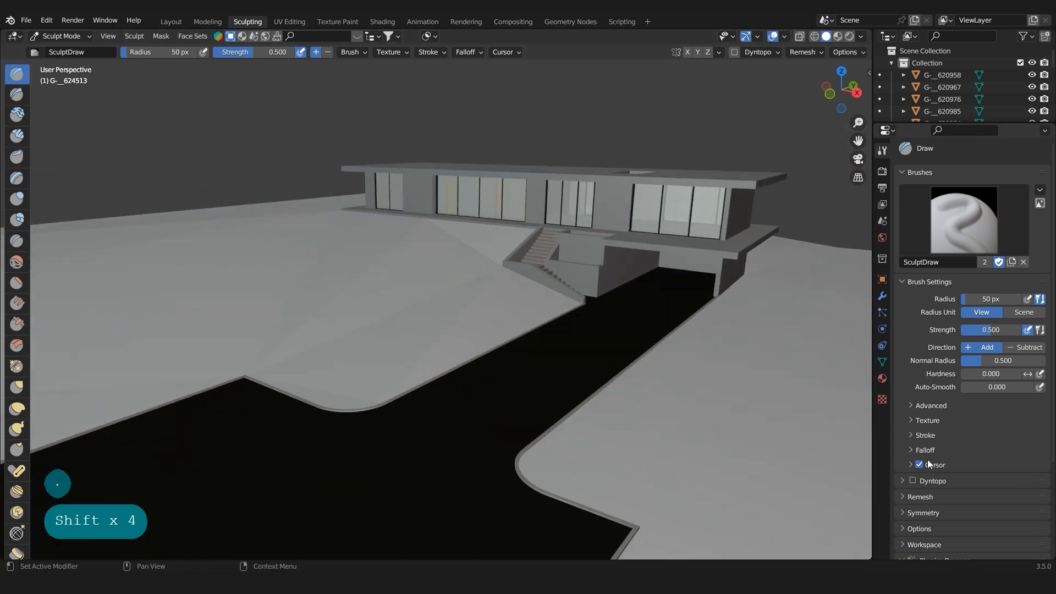
click(913, 480)
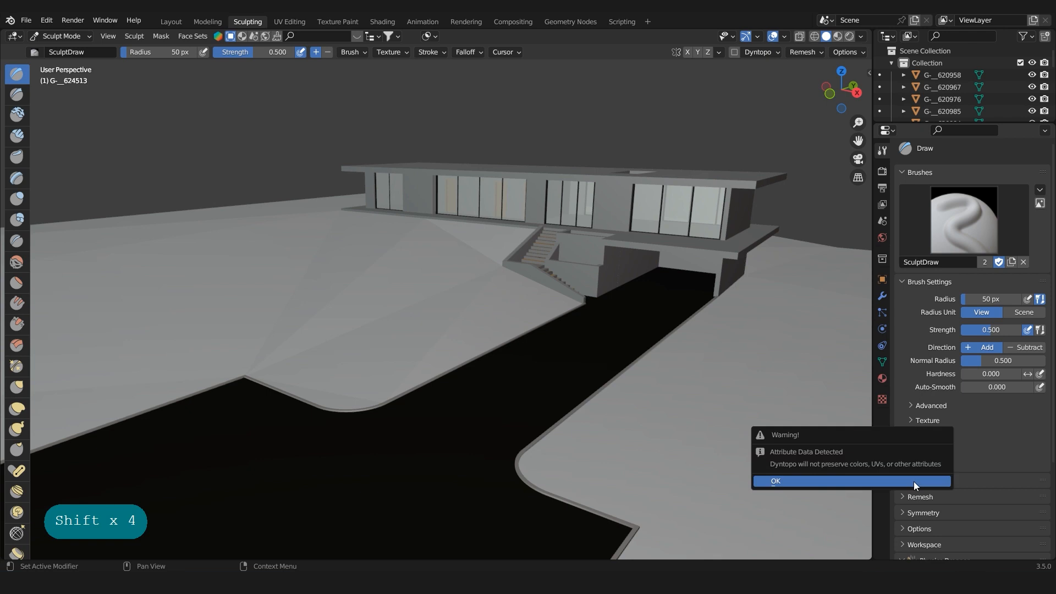
click(776, 481)
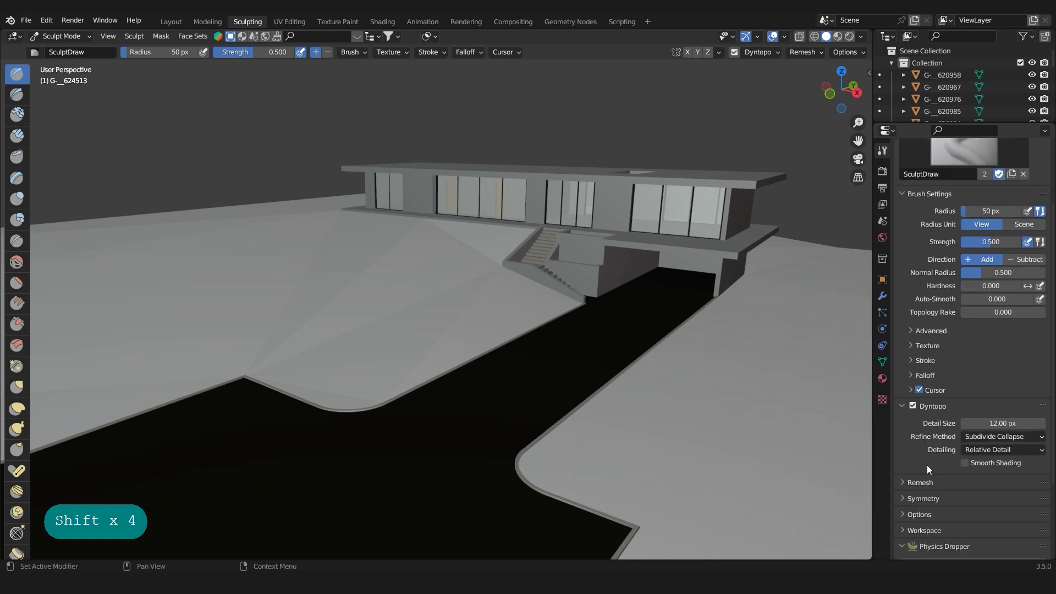
mouse_move(659, 373)
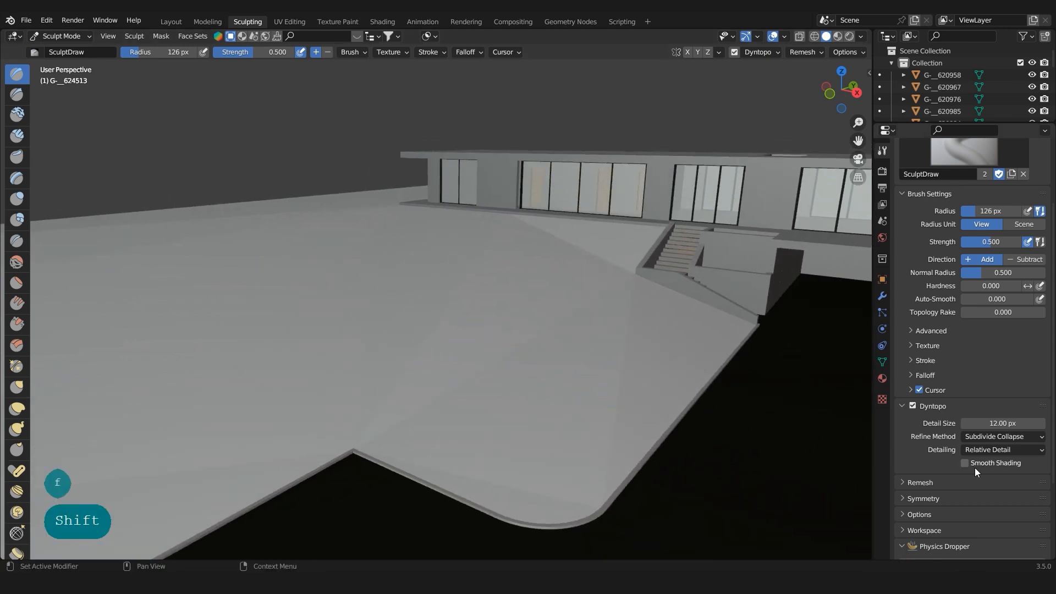
click(964, 463)
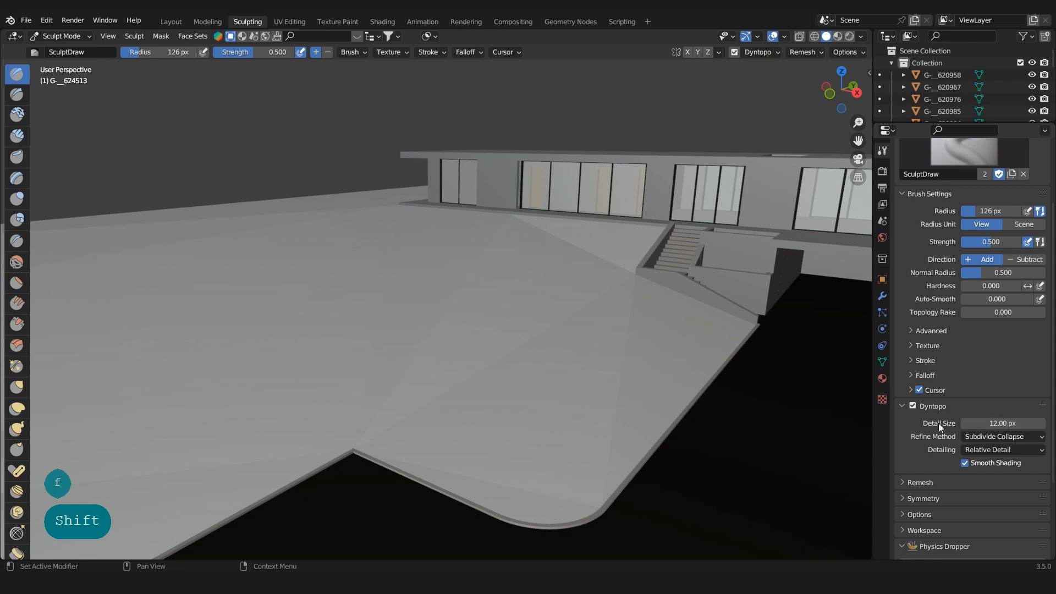
mouse_move(798, 404)
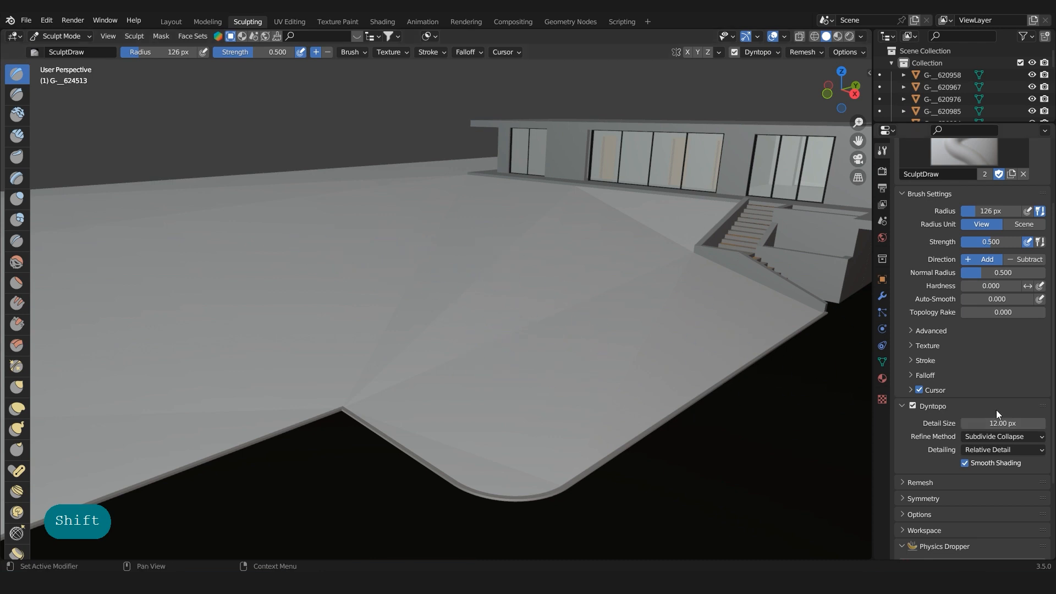
Step: Enter a Dyntopo detail size of 25.00 px and confirm it
double_click(1003, 424)
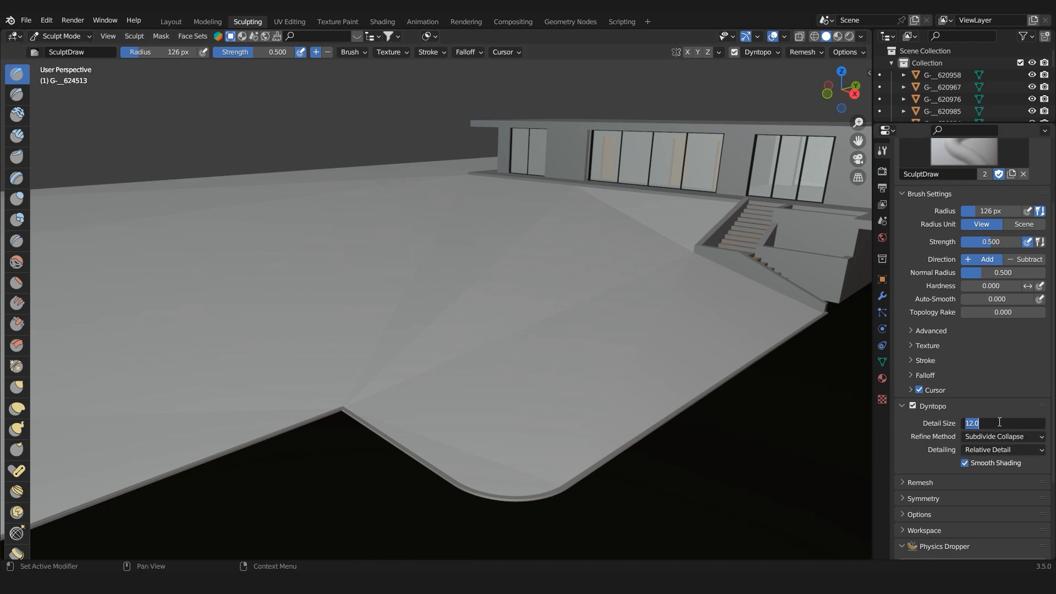
text(25.00 px)
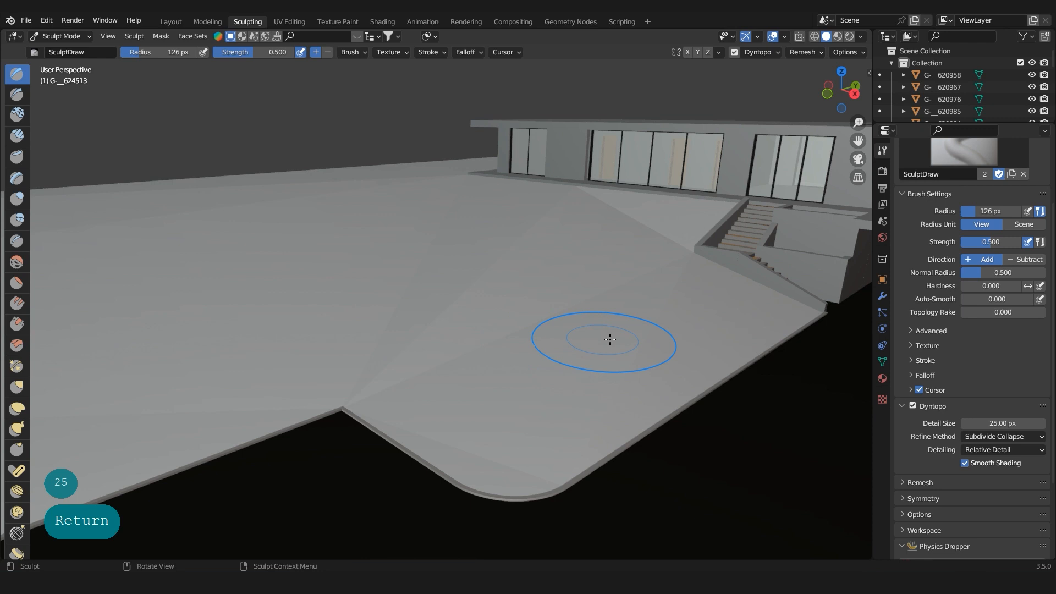
key(Tab)
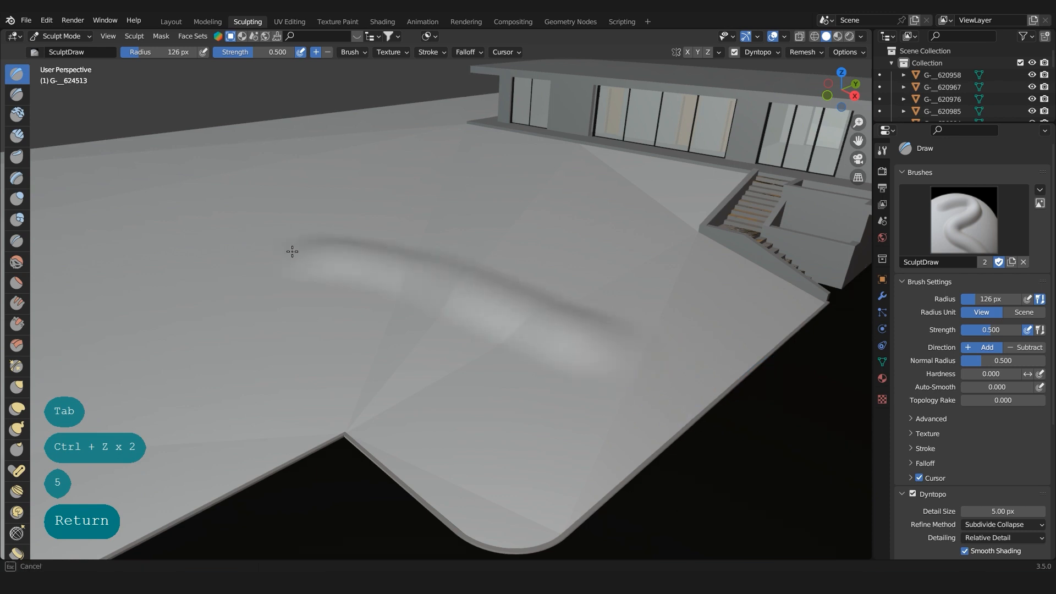
key(Tab)
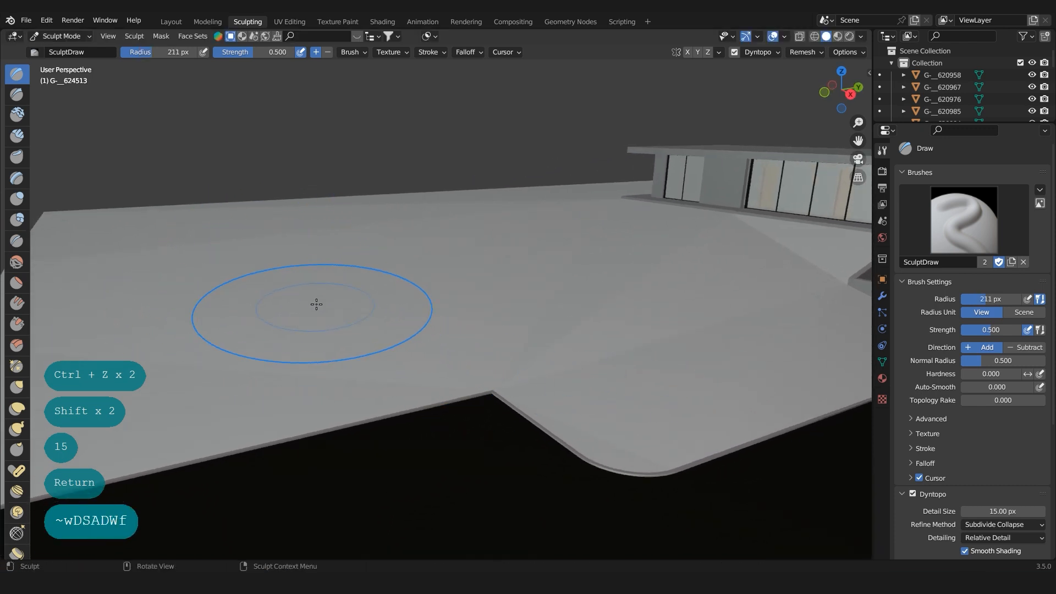
Step: Sculpt rolling mounds with a resized Draw brush, checking triangle density in Edit Mode
key(f)
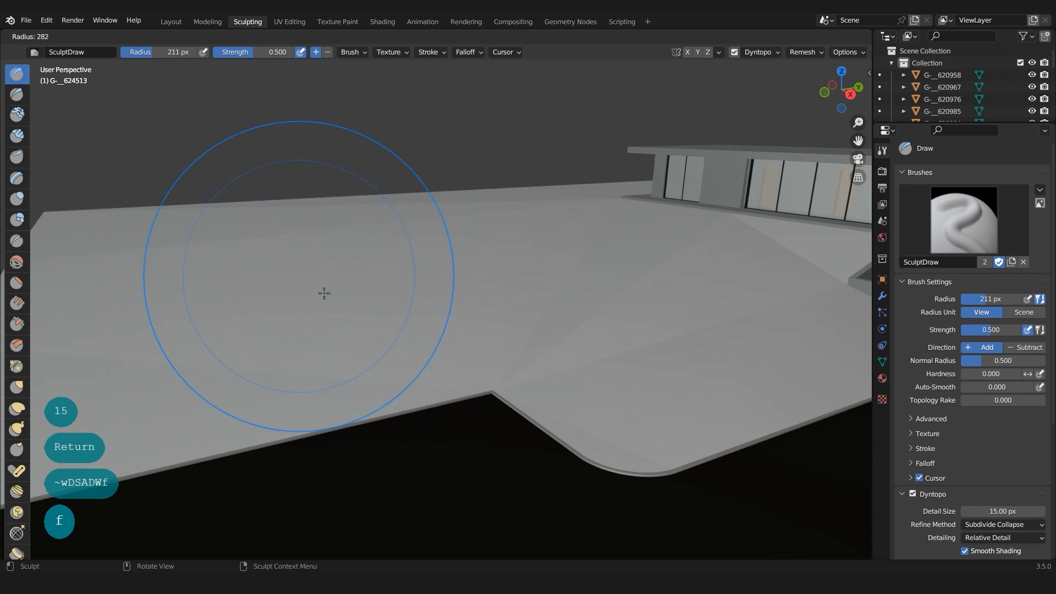
mouse_move(291, 281)
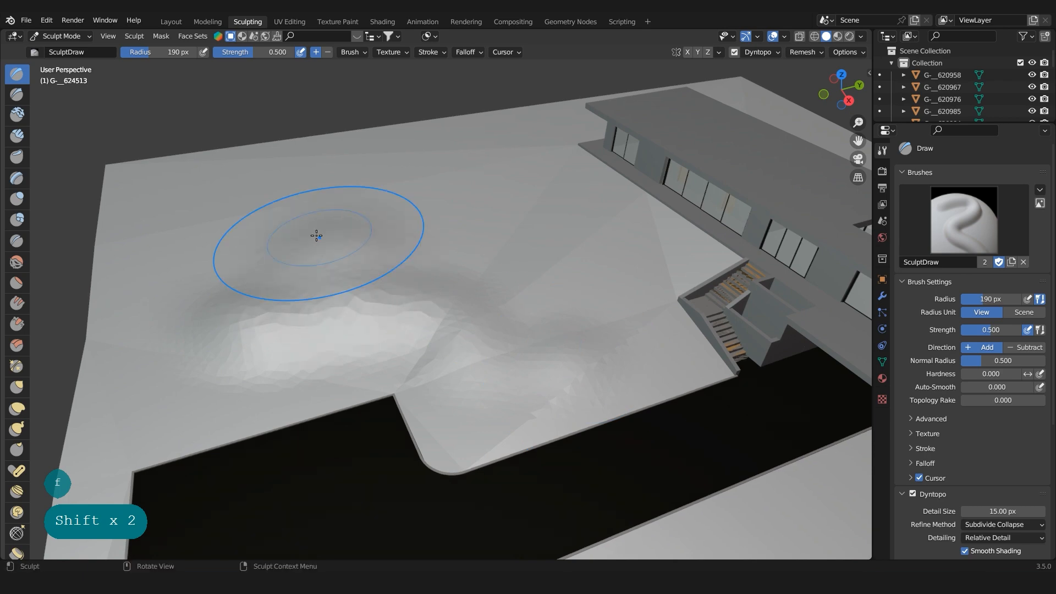
key(Tab)
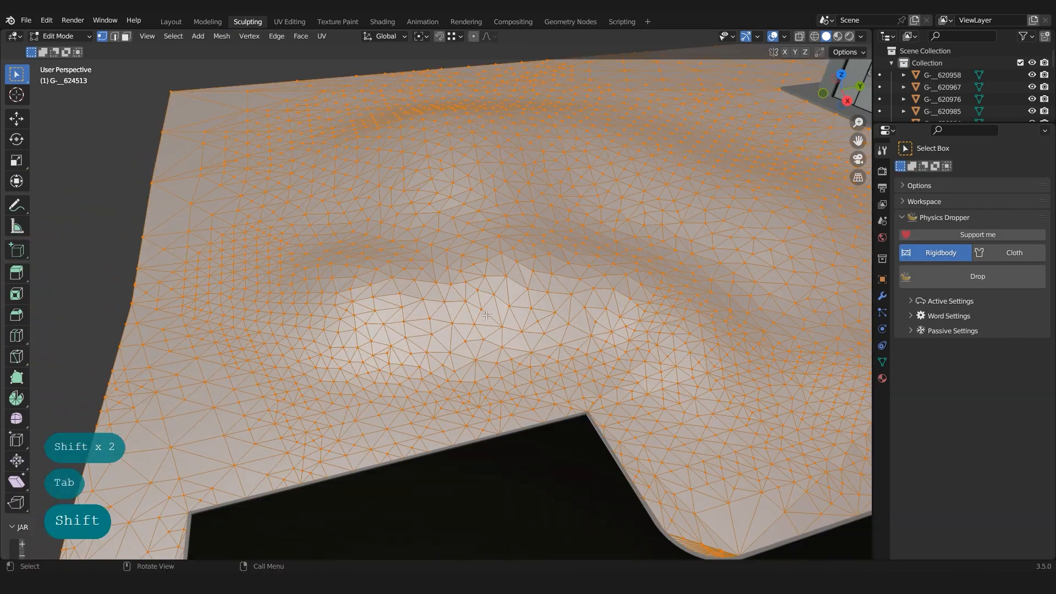
key(Tab)
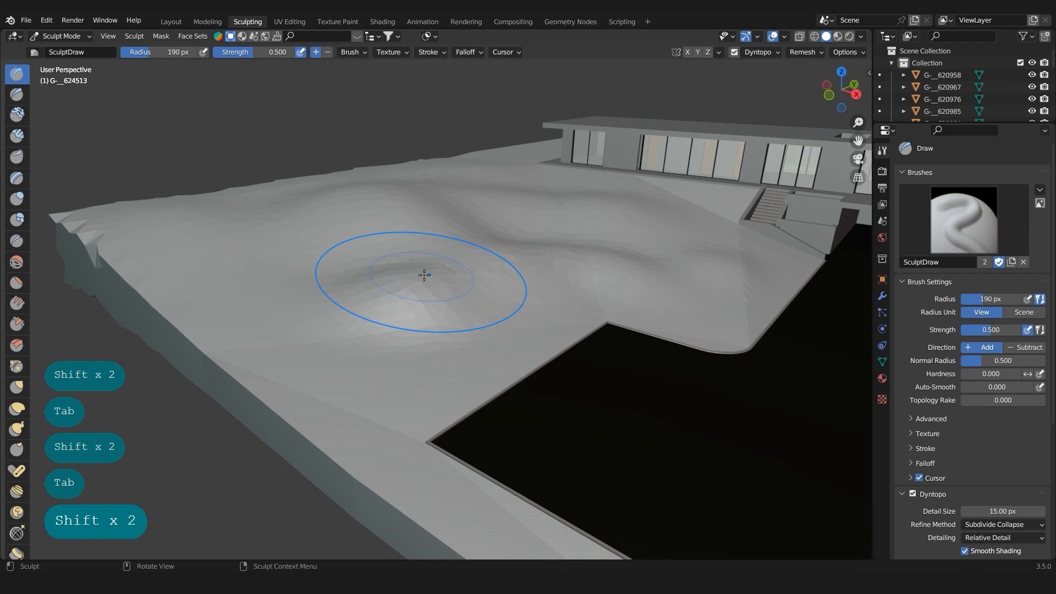
key(f)
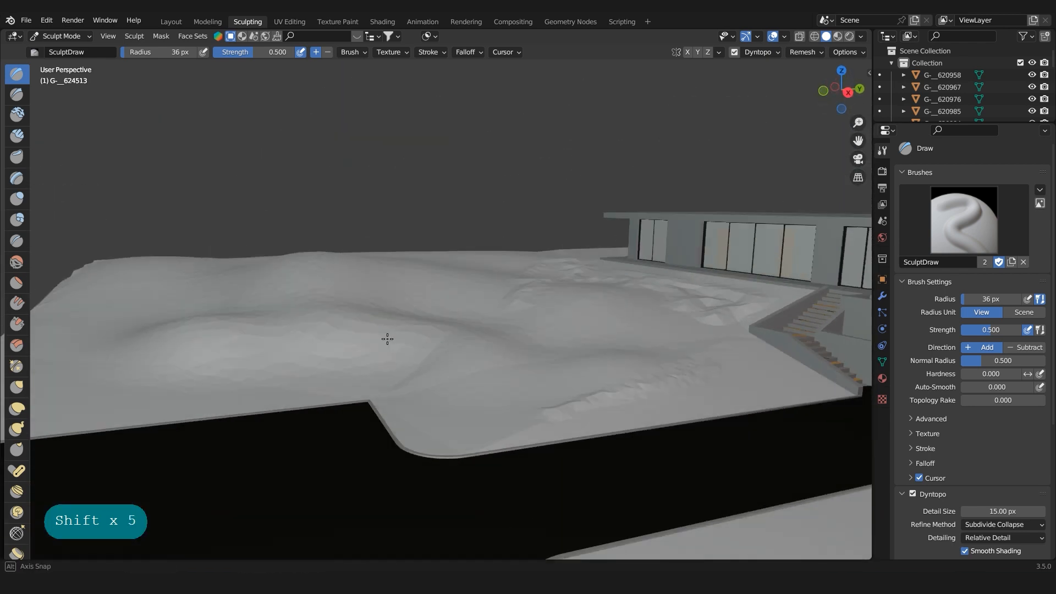
Step: Soften the mounds with an enlarged Smooth brush, check topology, then return to Draw
click(16, 261)
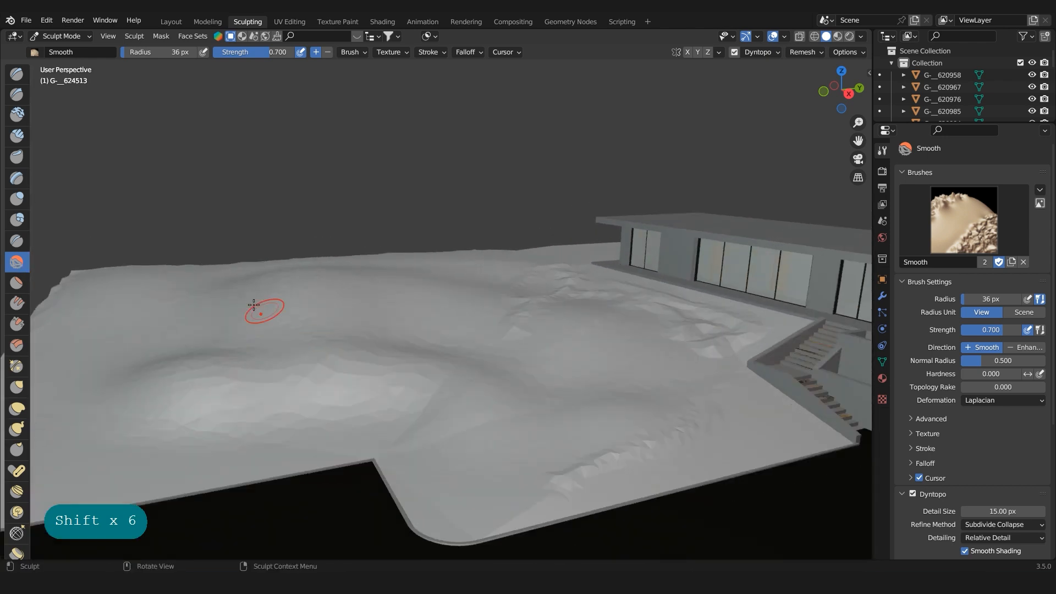
key(f)
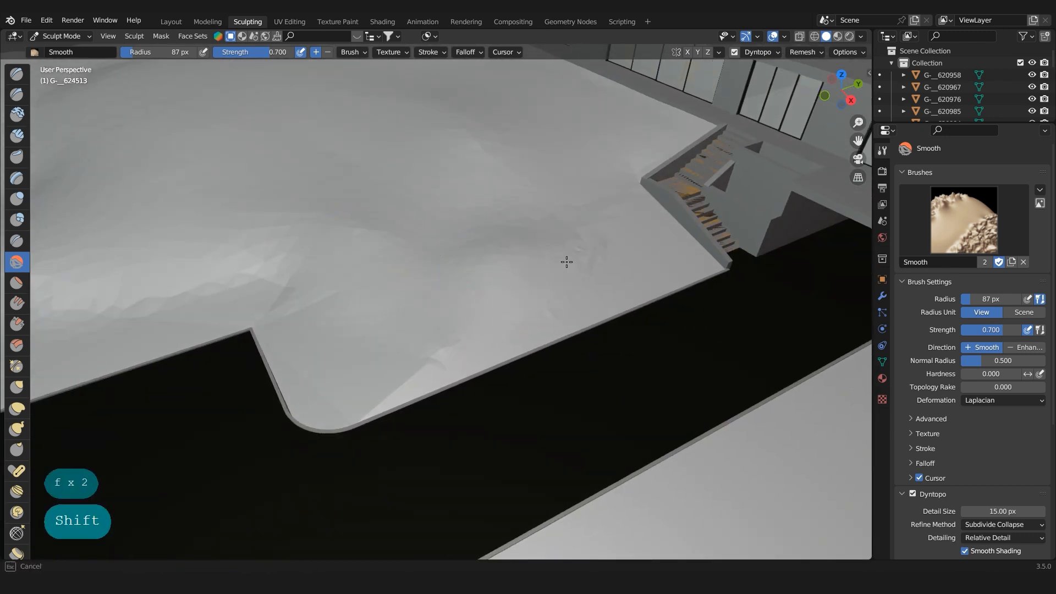
key(Tab)
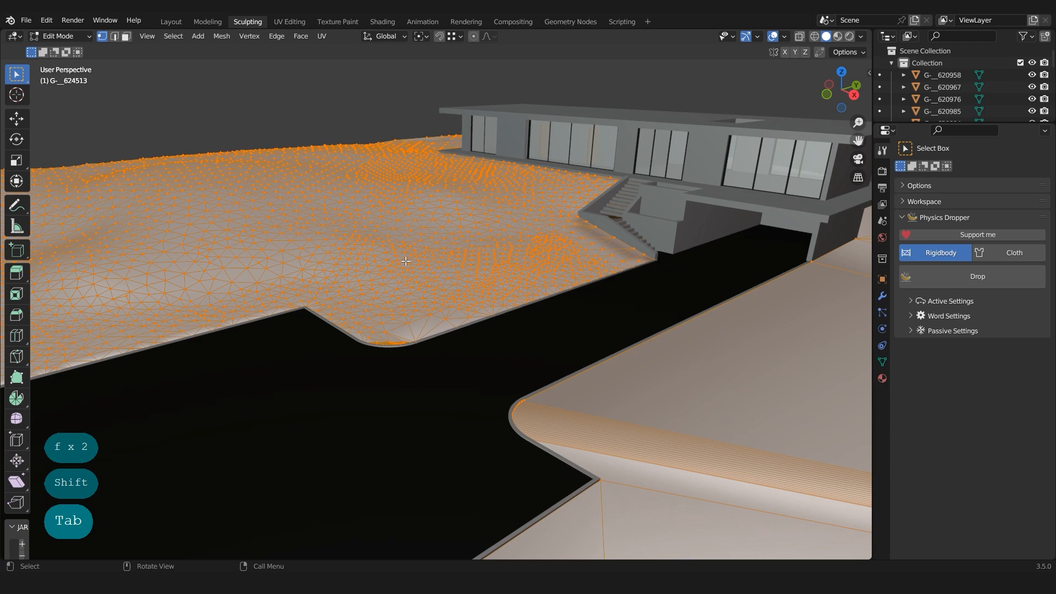
key(Tab)
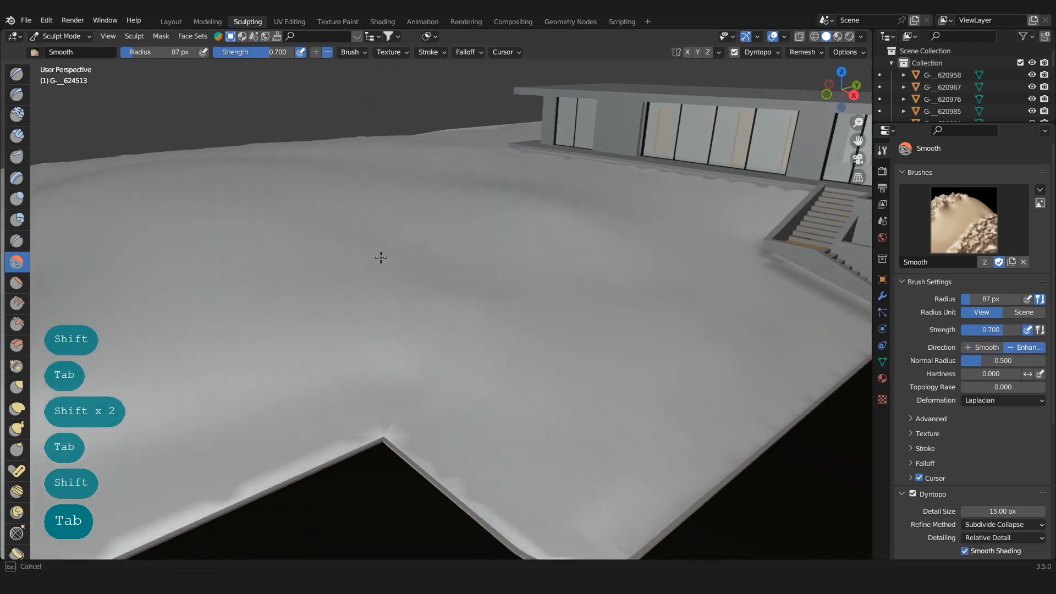
click(17, 75)
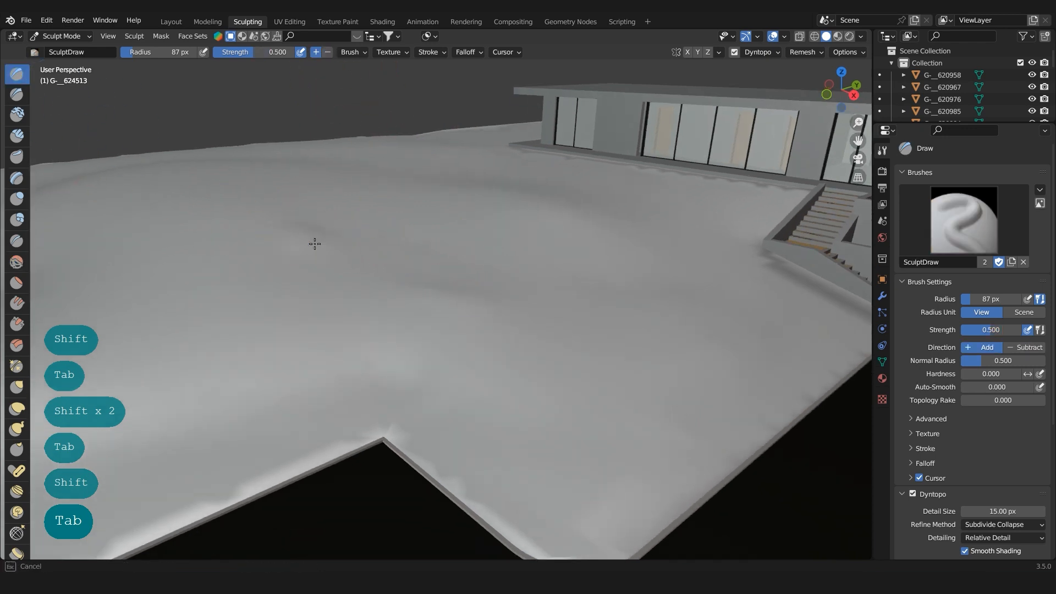
Step: Carve dents and shallow grooves near the driveway corner, then raise bumpy mounds beside it
click(328, 53)
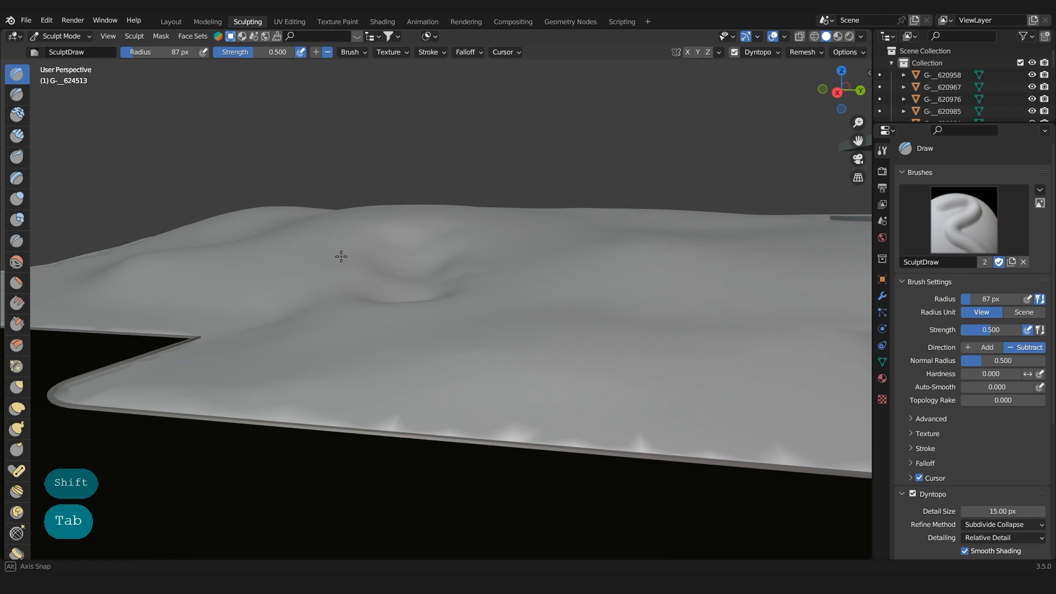
drag(340, 256, 560, 177)
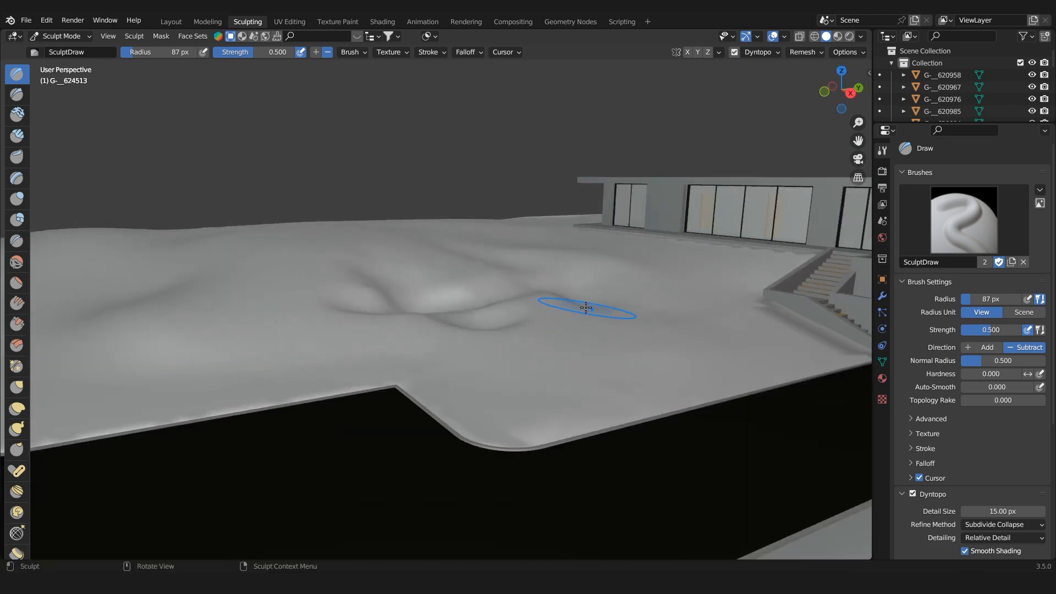
click(15, 259)
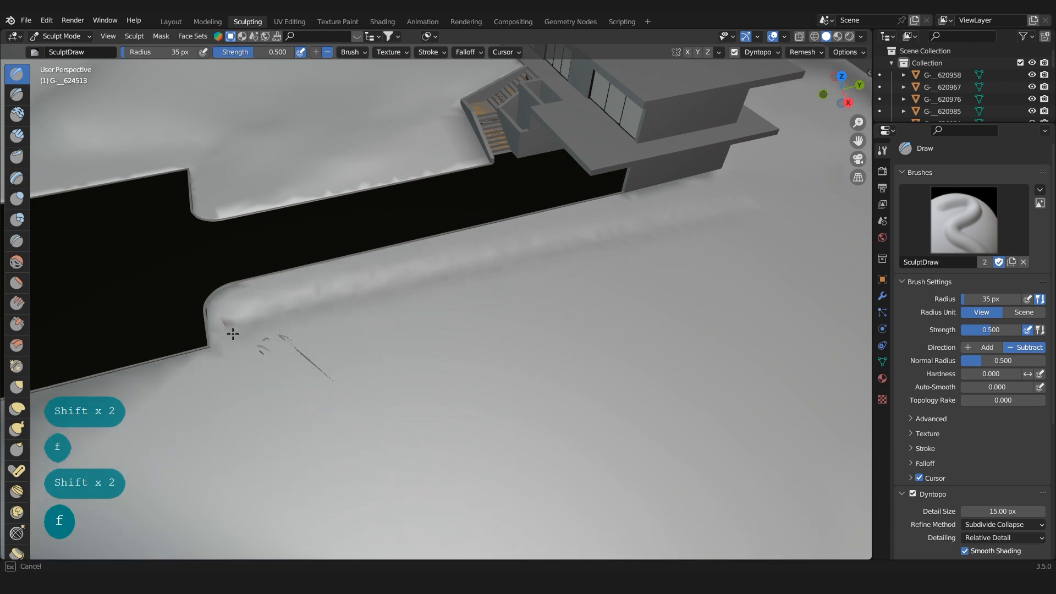
drag(229, 333, 199, 437)
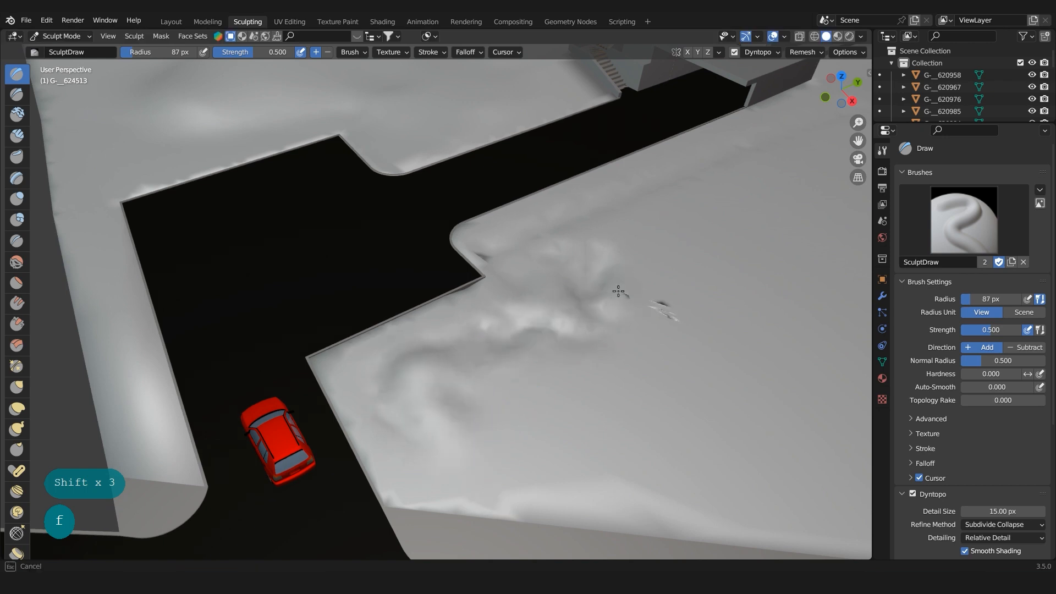
drag(618, 291, 560, 227)
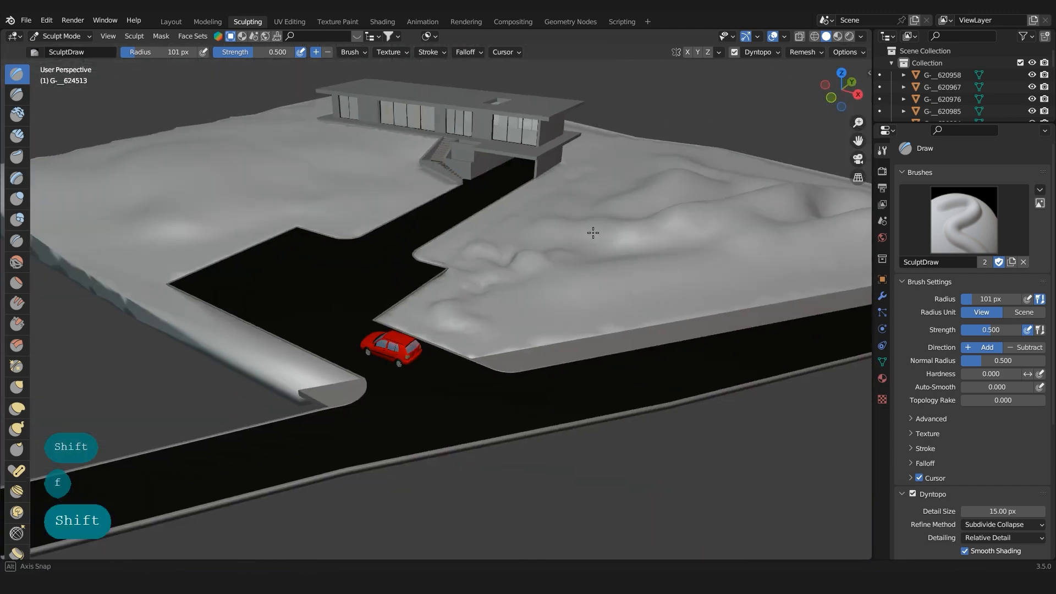
key(Tab)
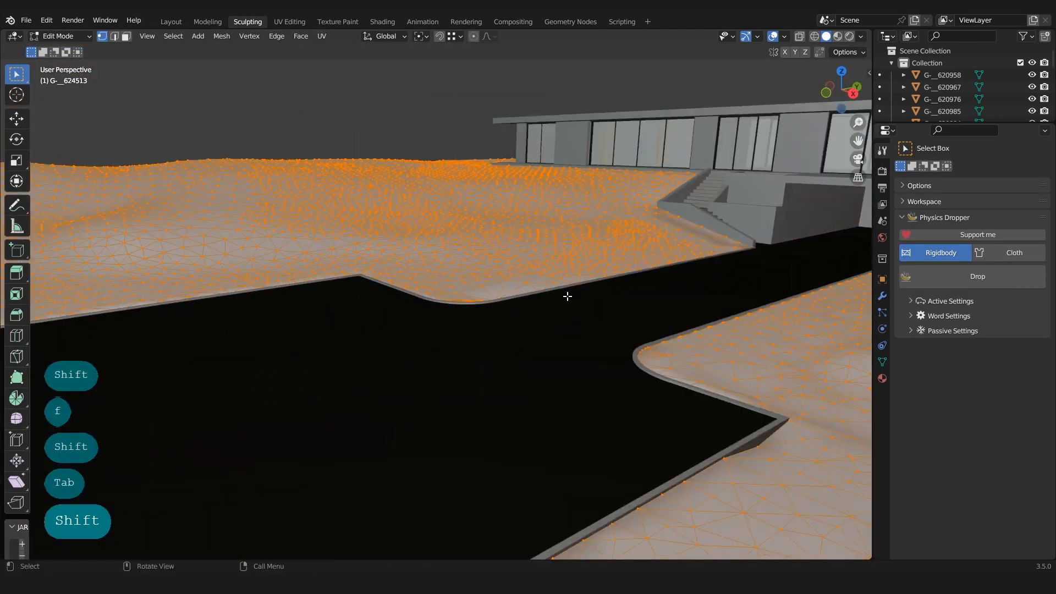
key(Tab)
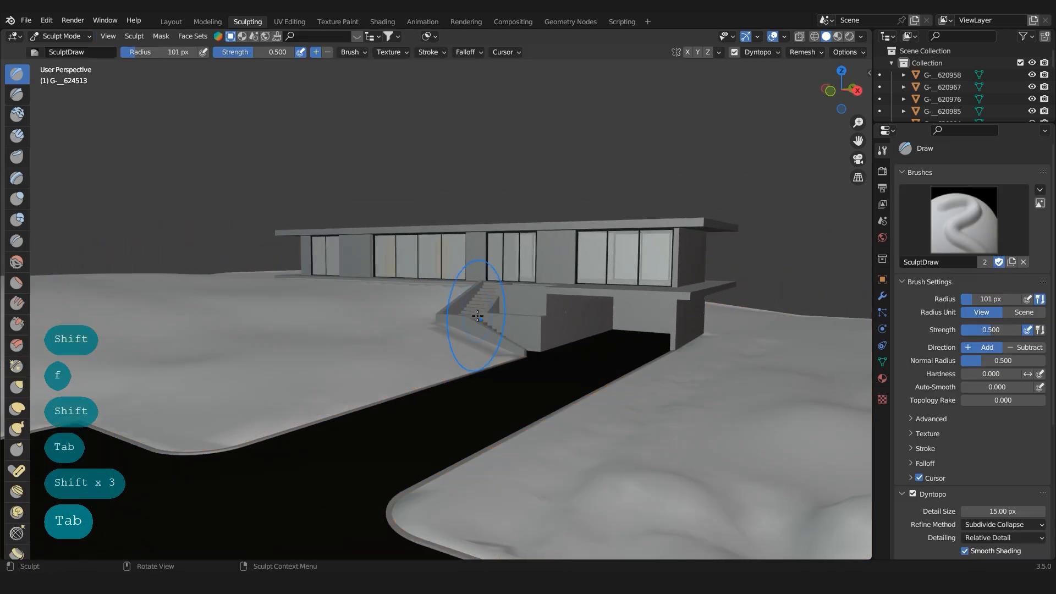
drag(478, 317, 474, 282)
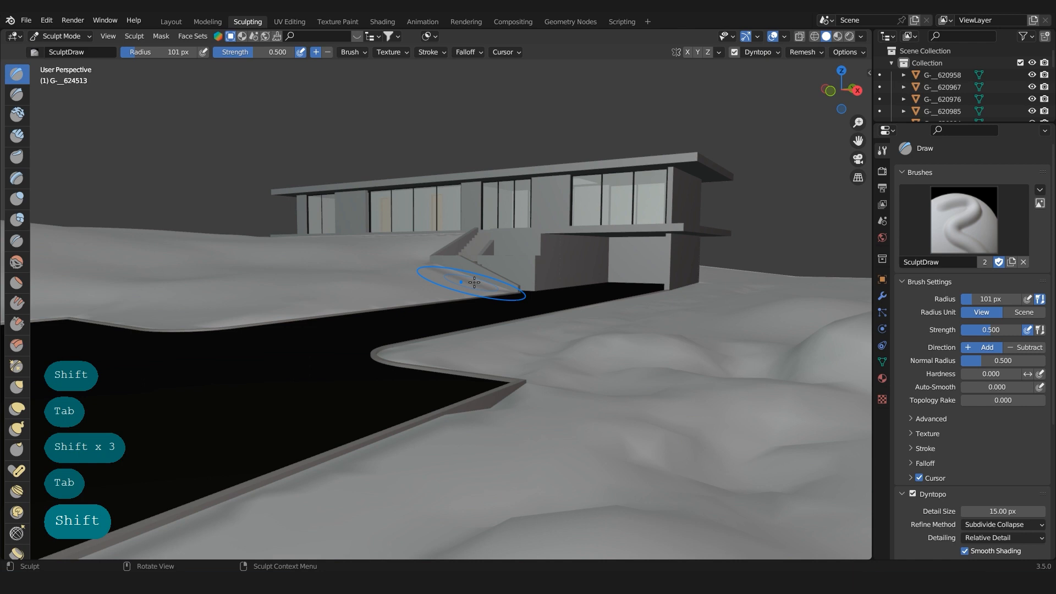
key(Shift)
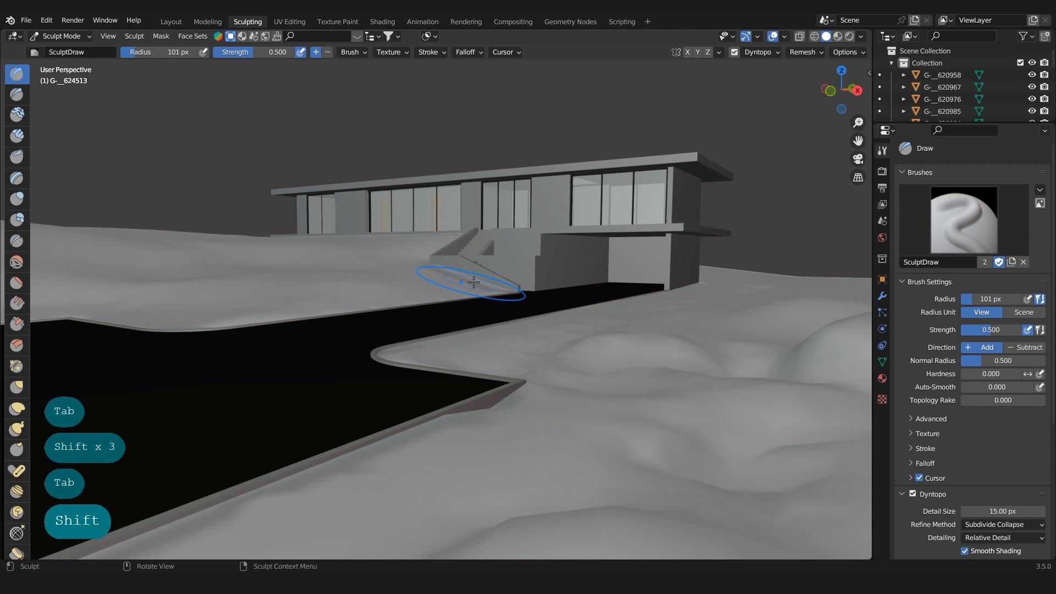
key(Tab)
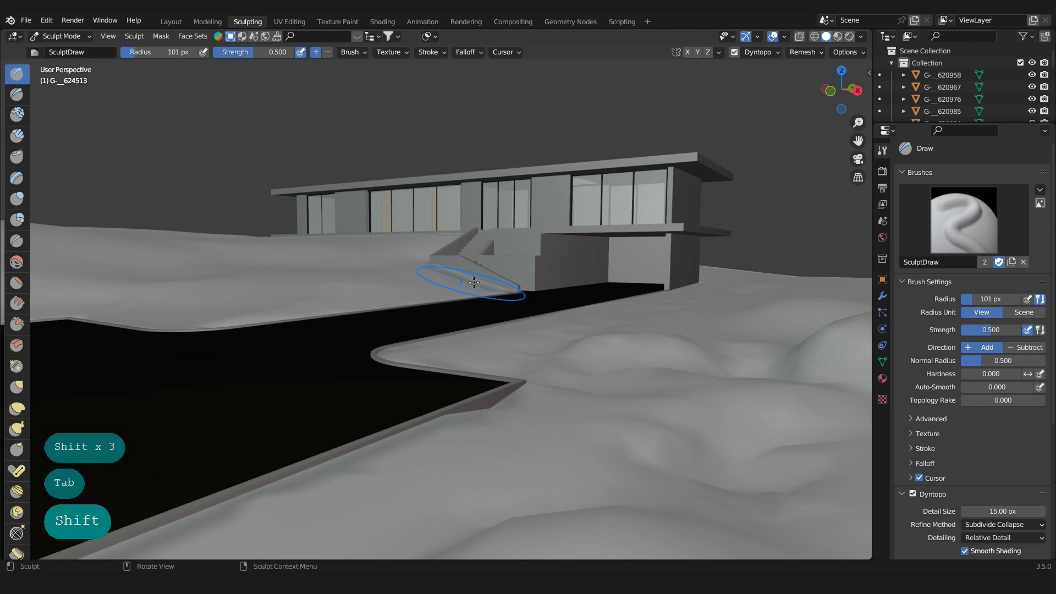